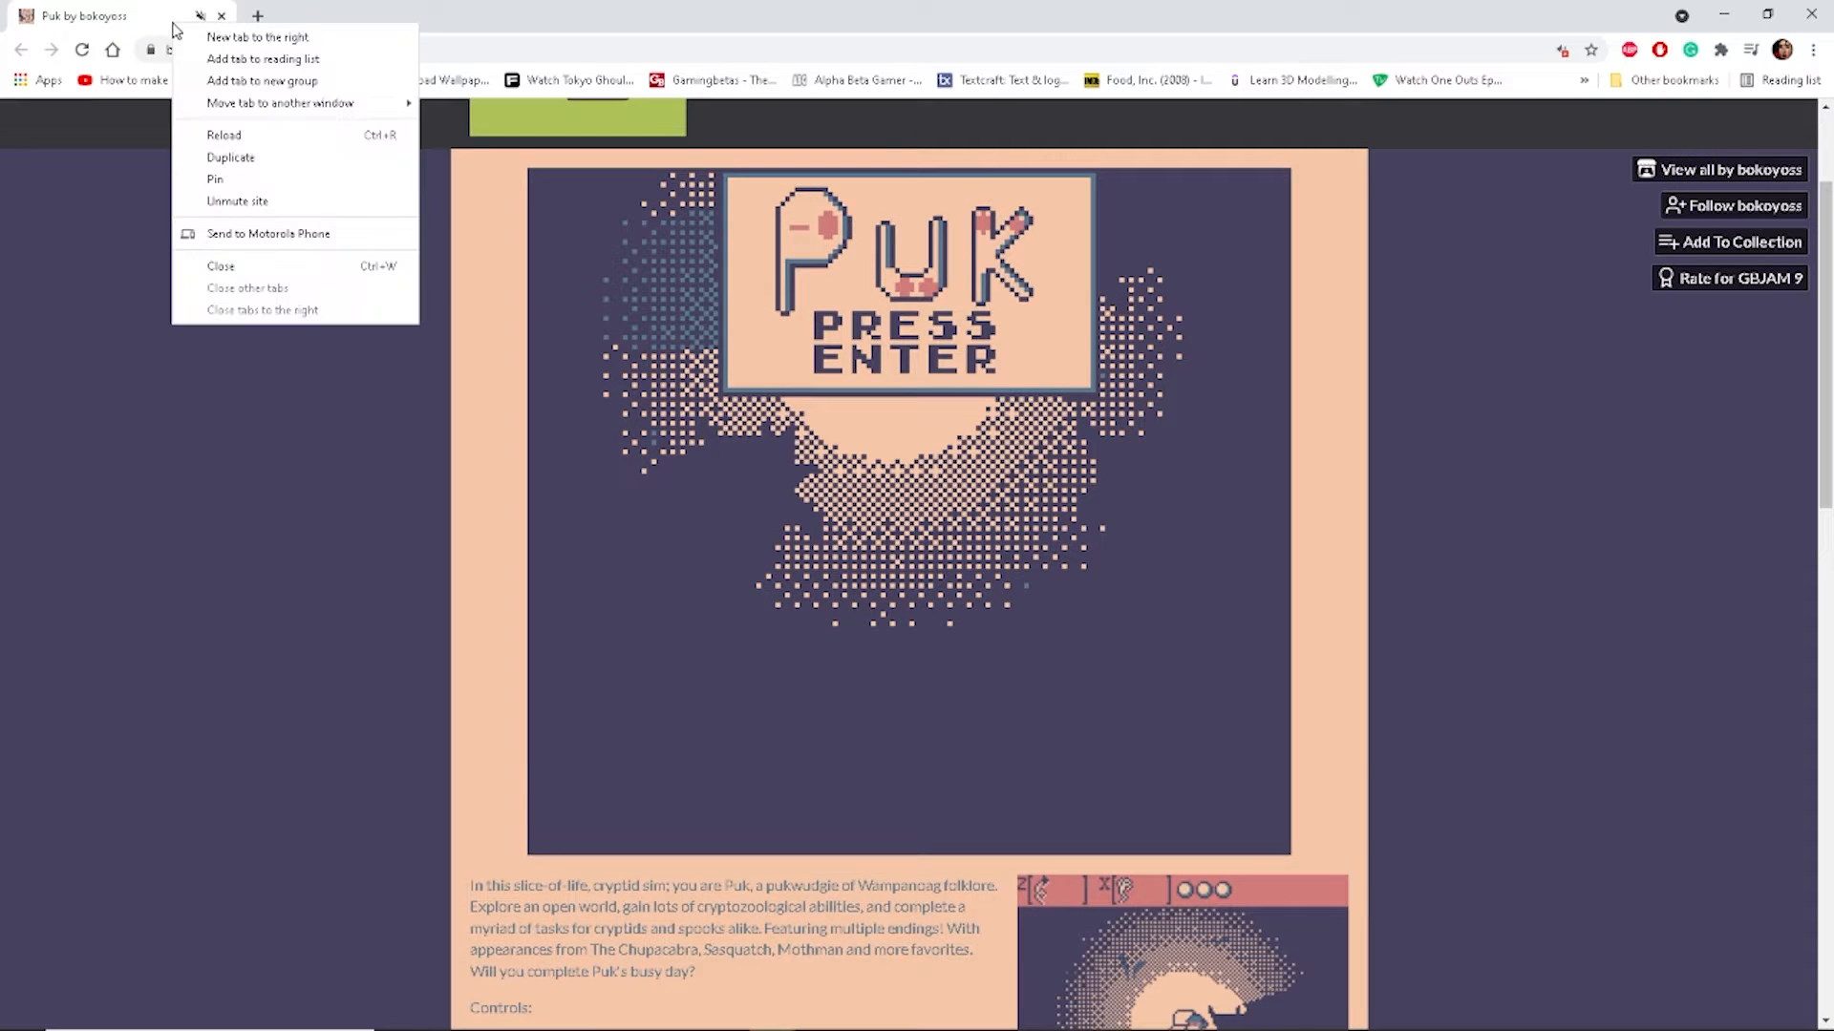
Switch the browser to full screen and scroll down to the Puk game frame.
key("f11")
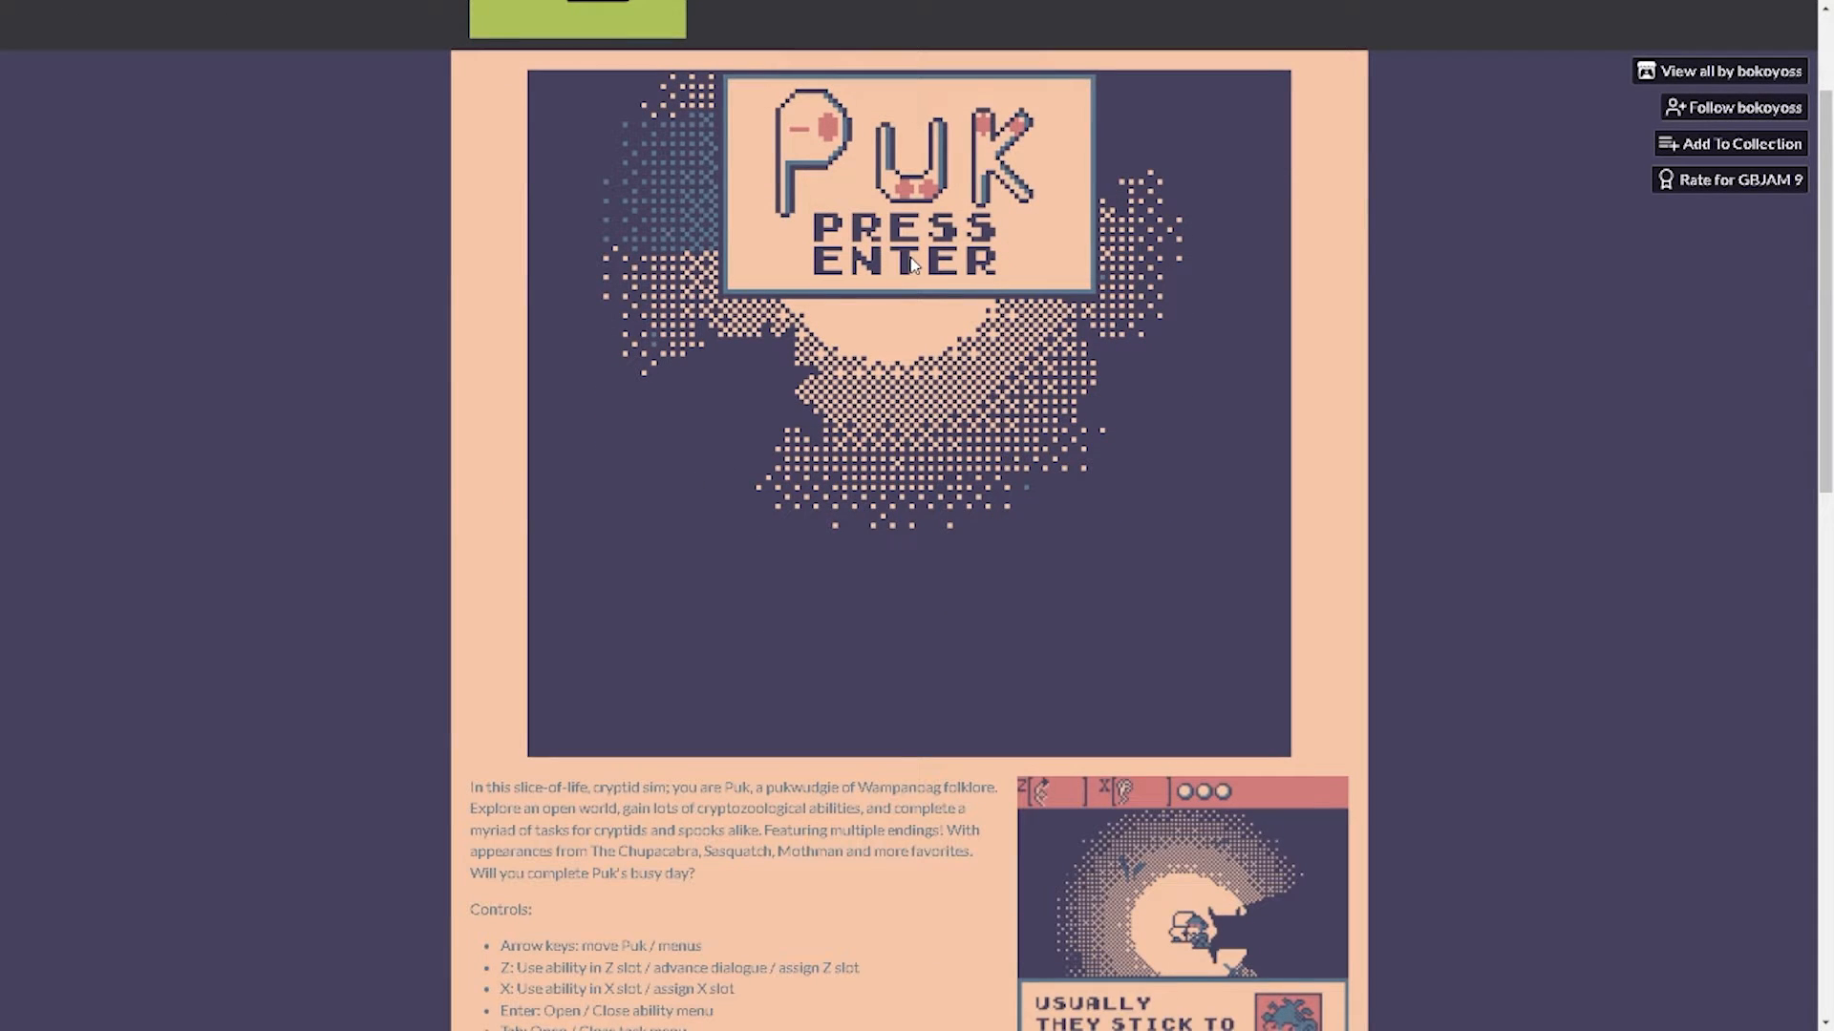
mouse_move(1033, 590)
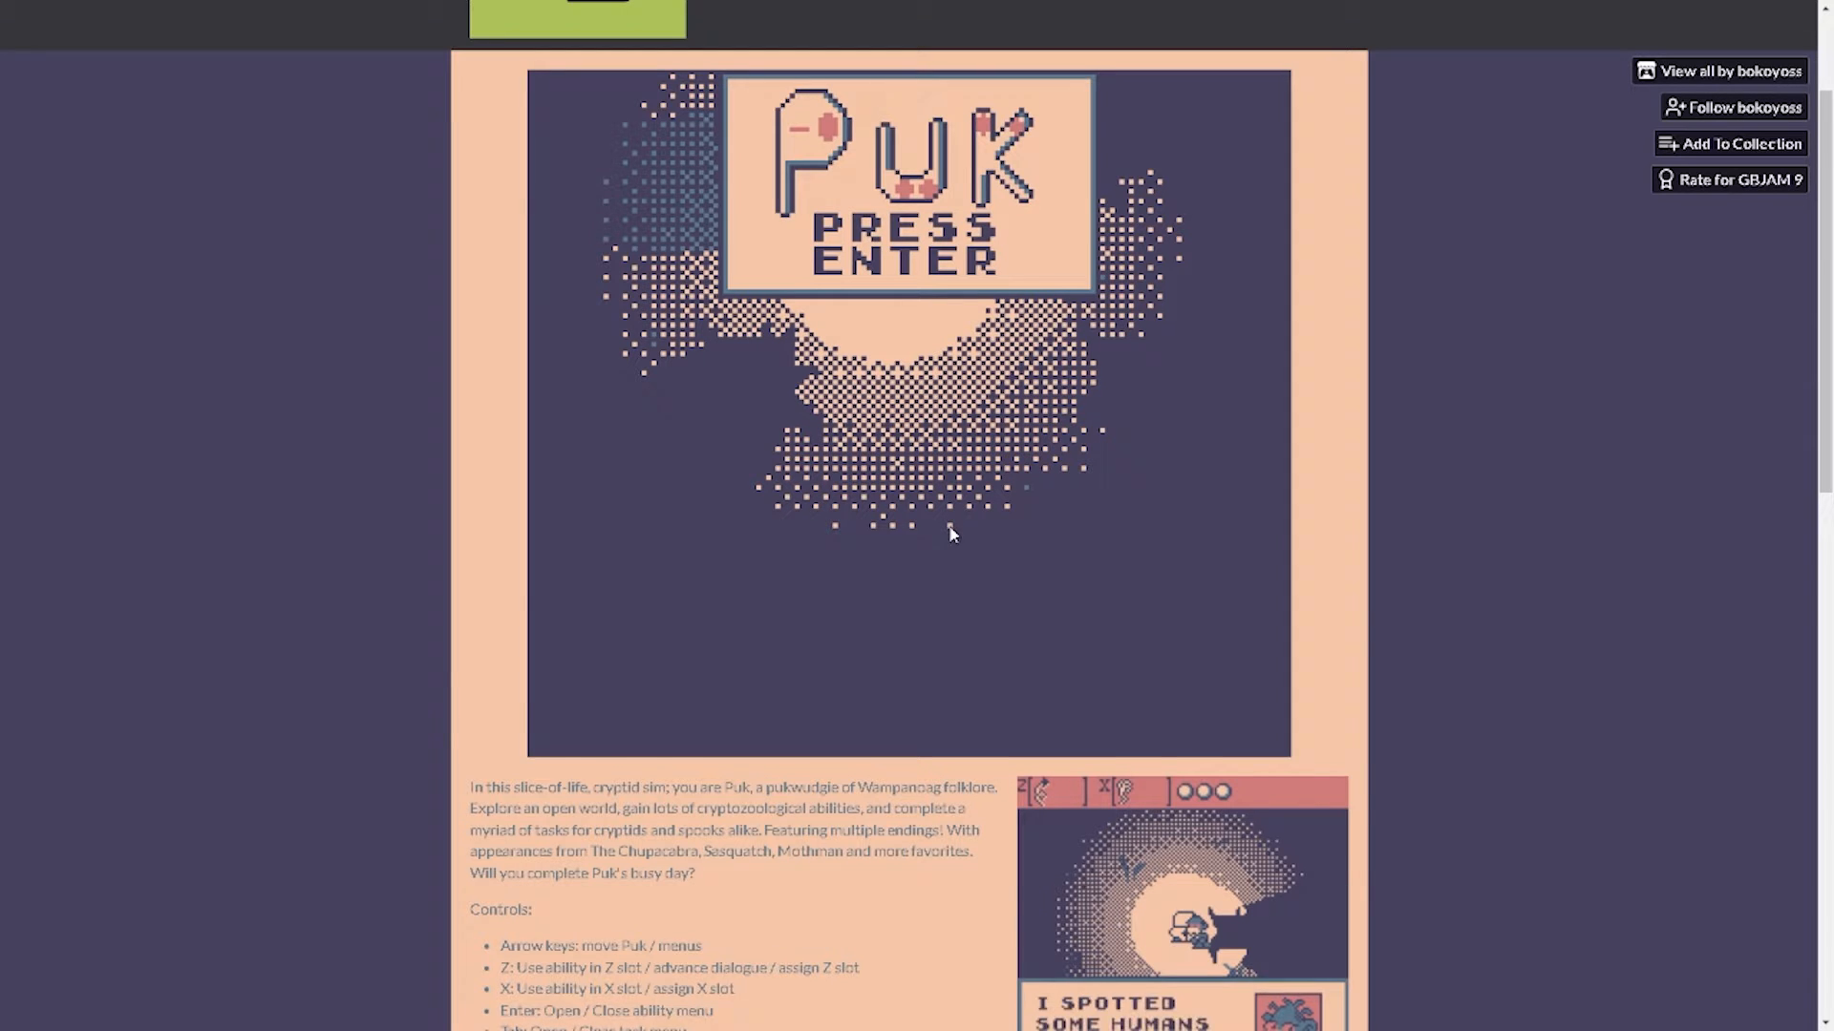
scroll("down", 3)
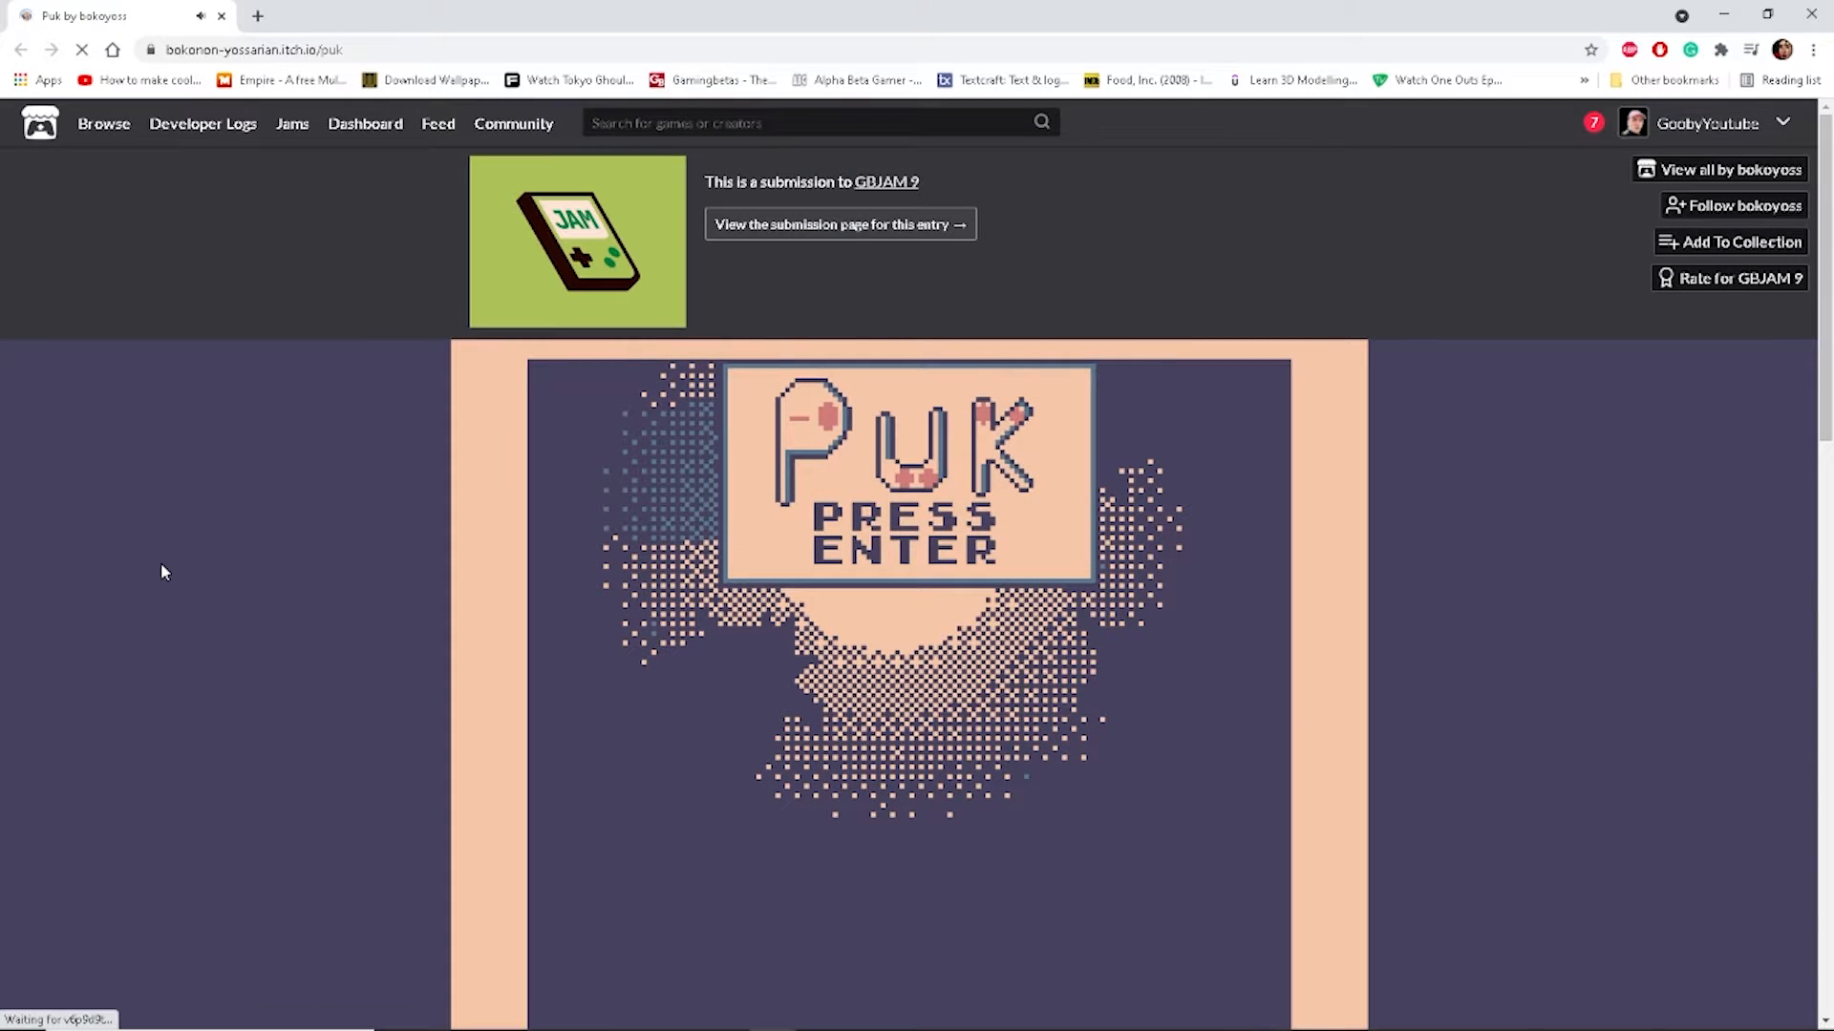
scroll("down", 3)
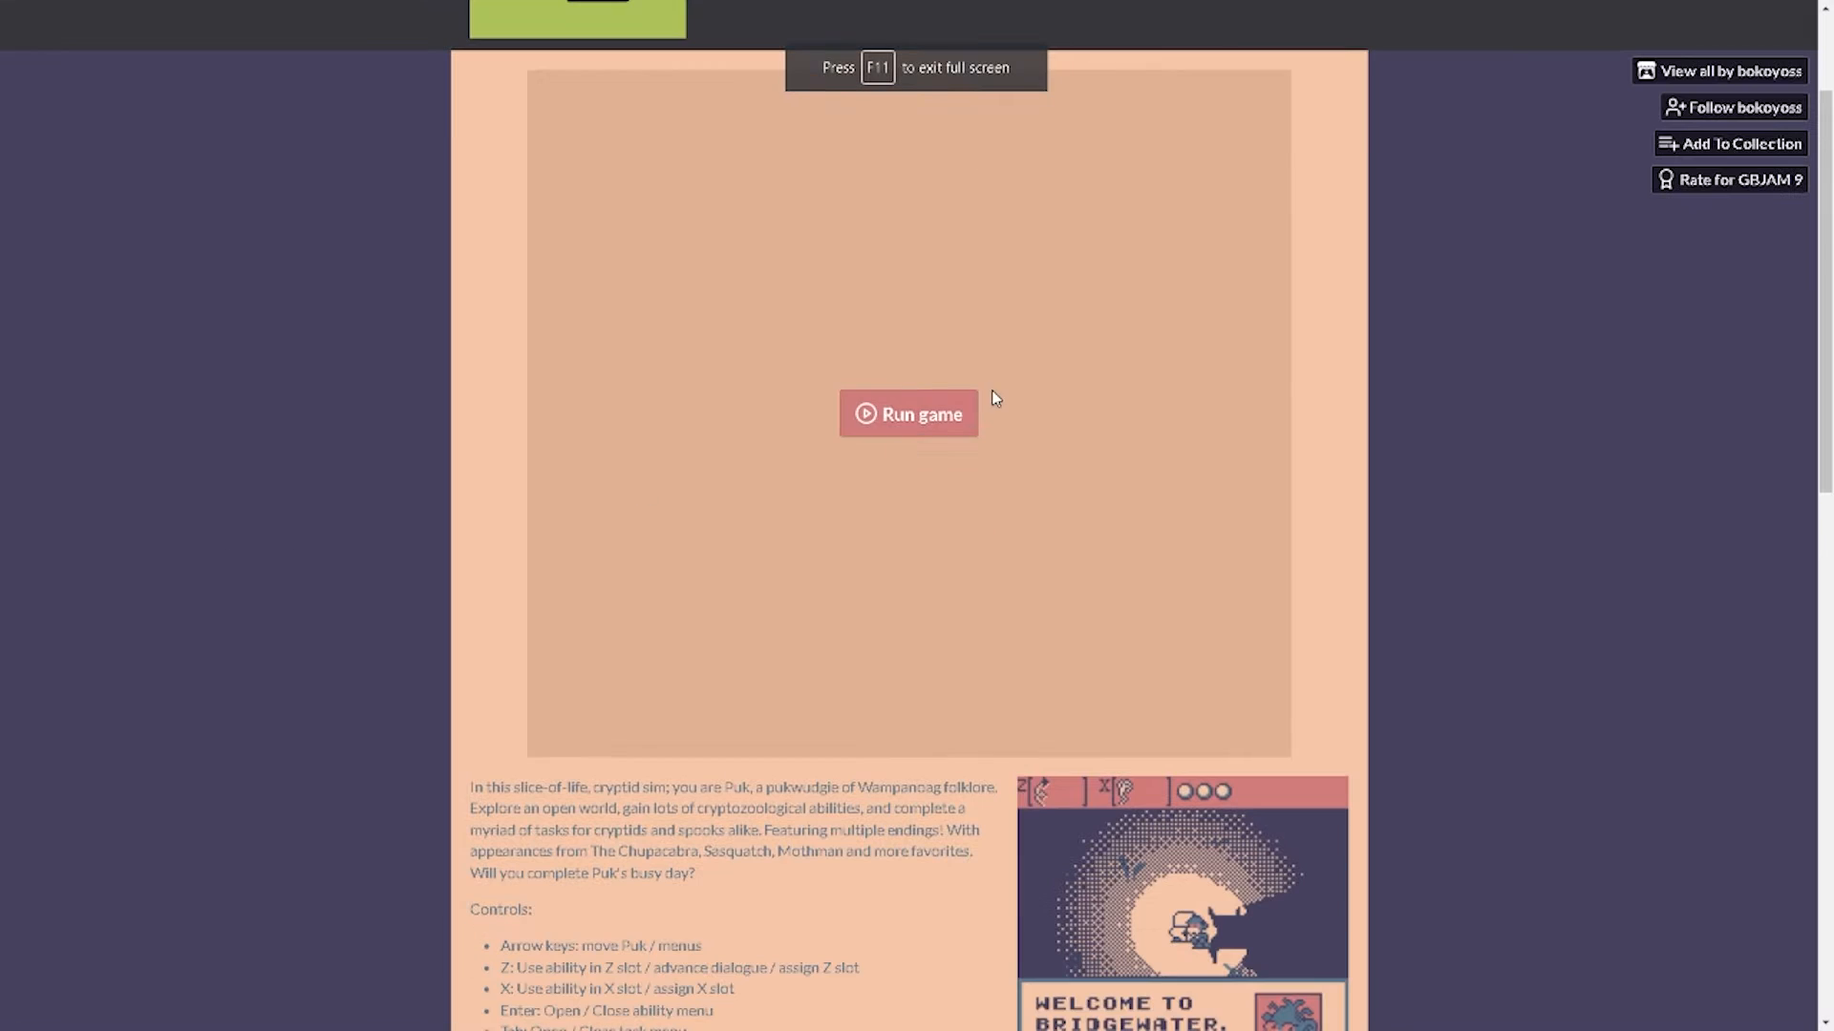
left_click(907, 412)
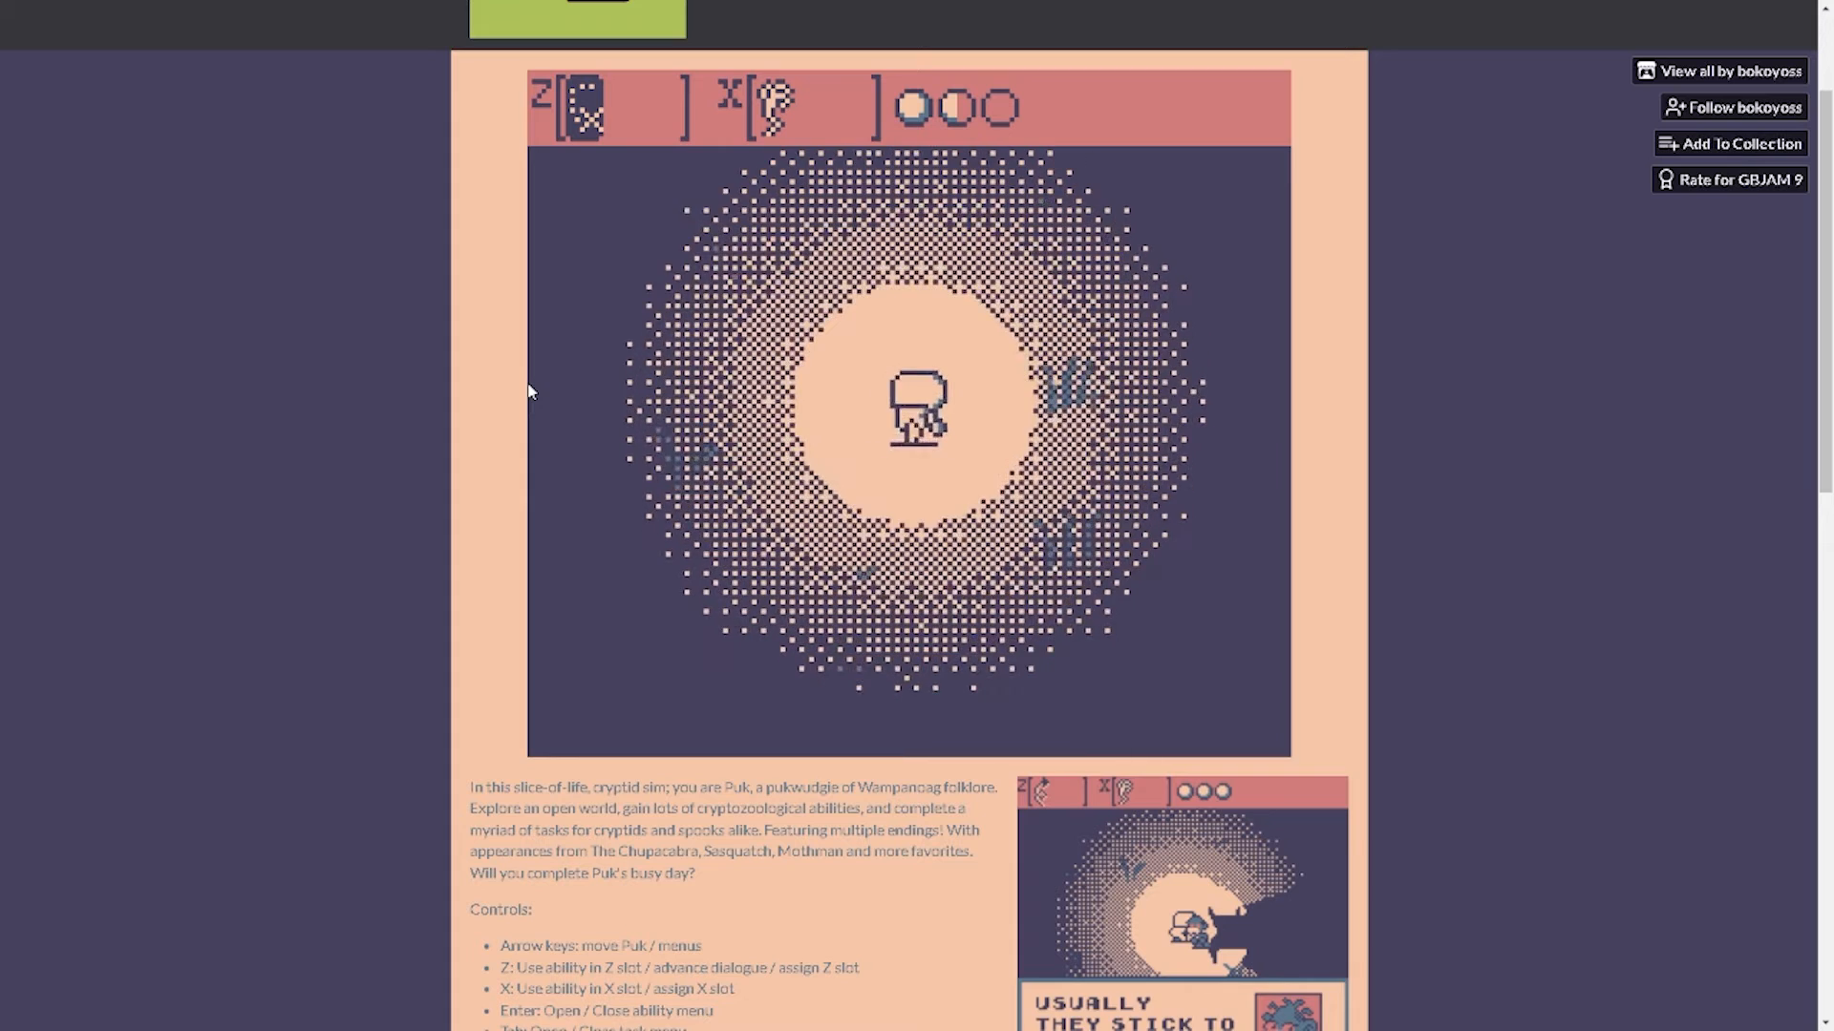
key("enter")
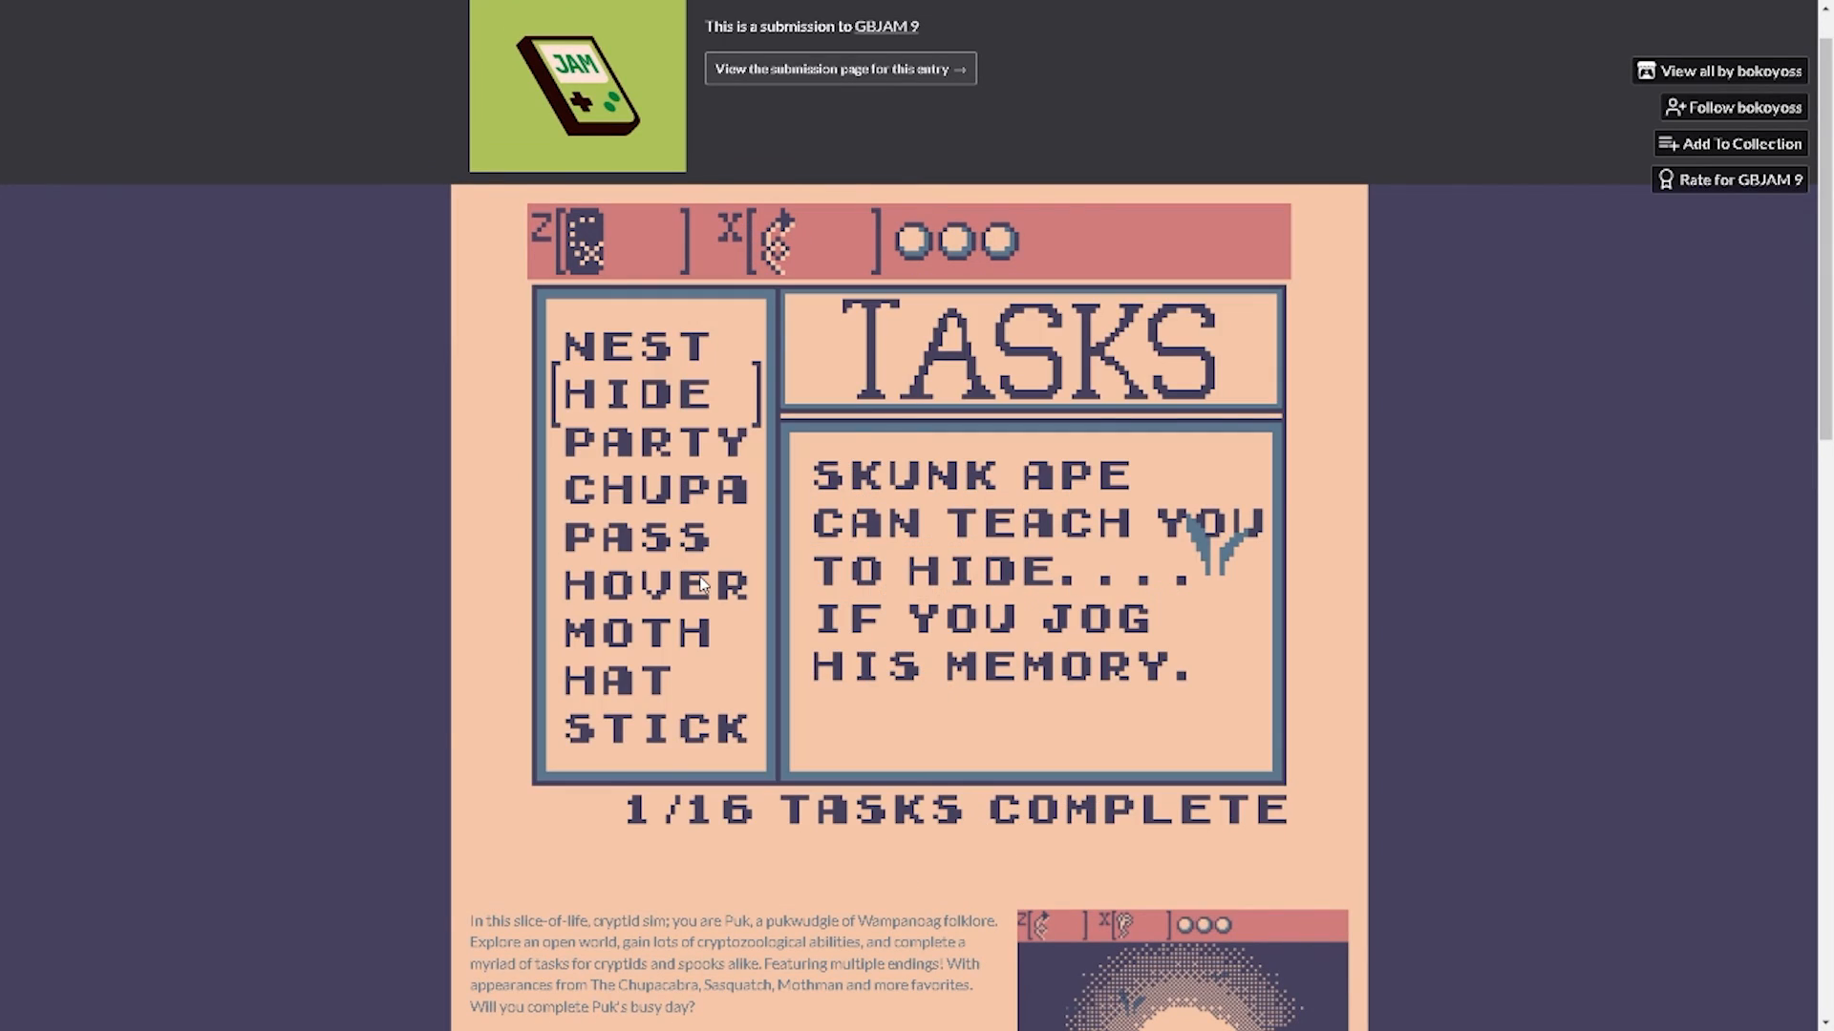
key("down")
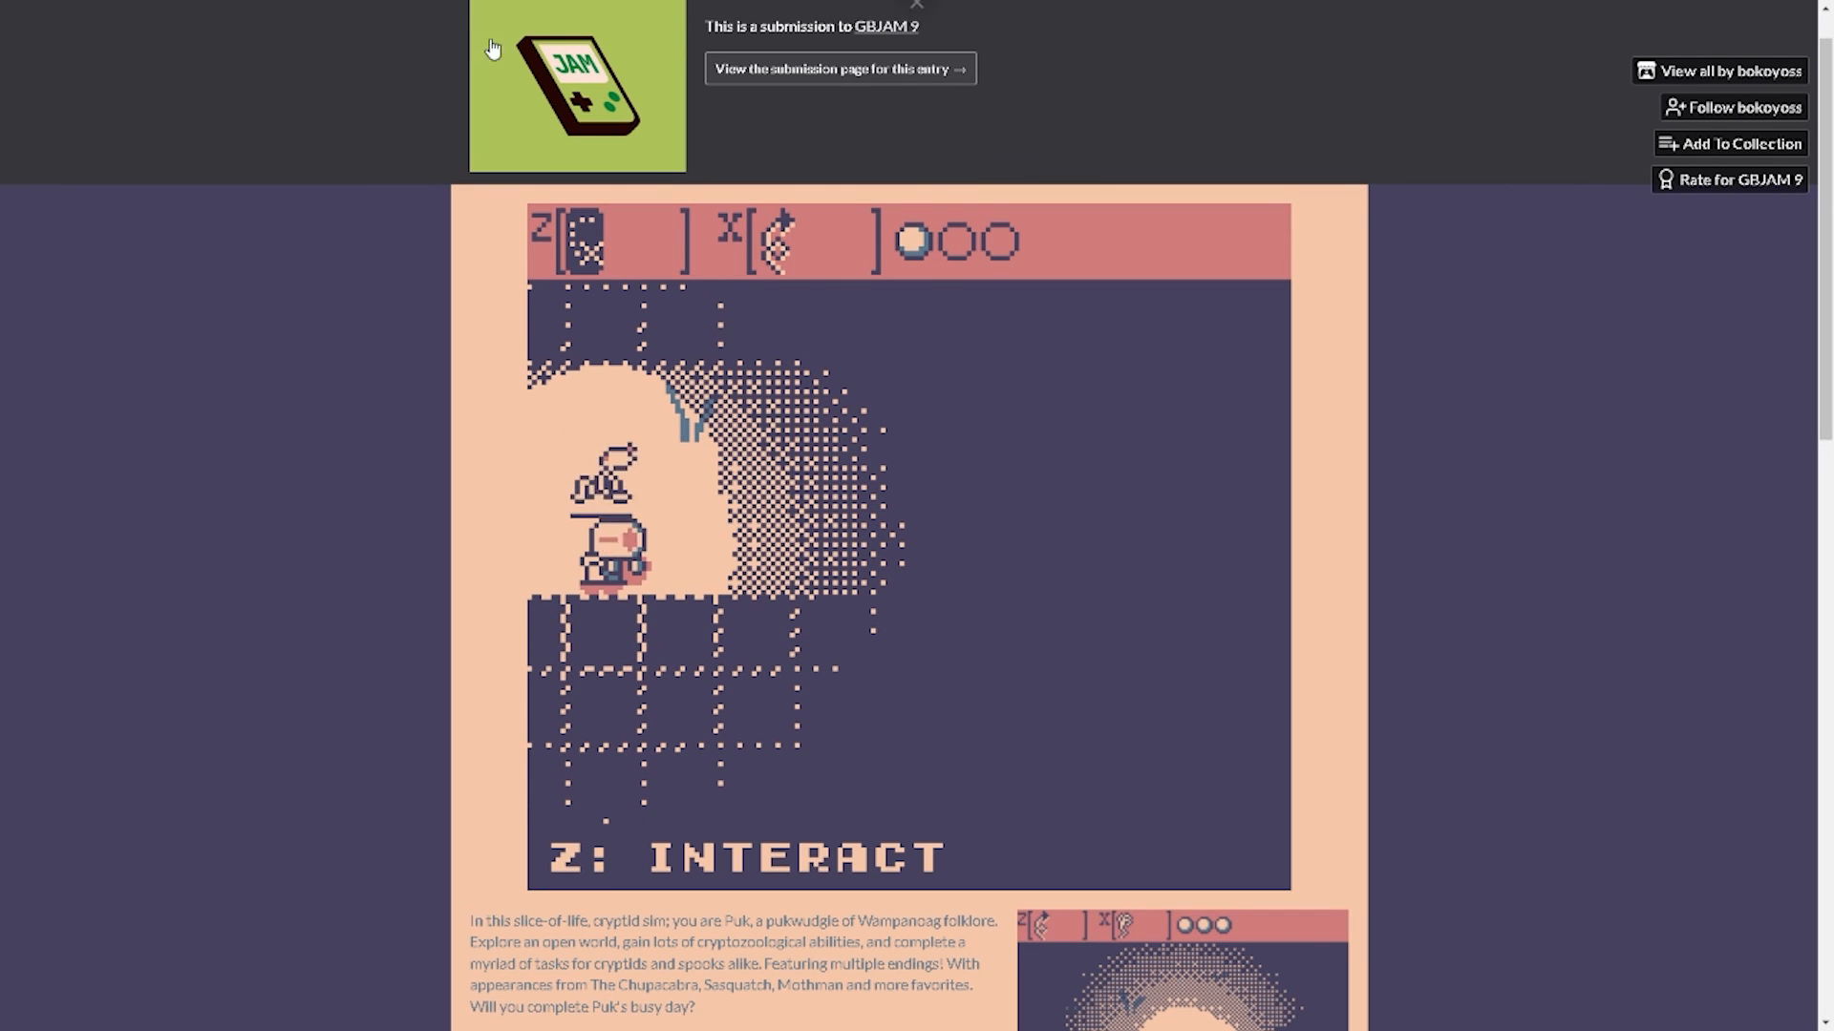
mouse_move(193, 375)
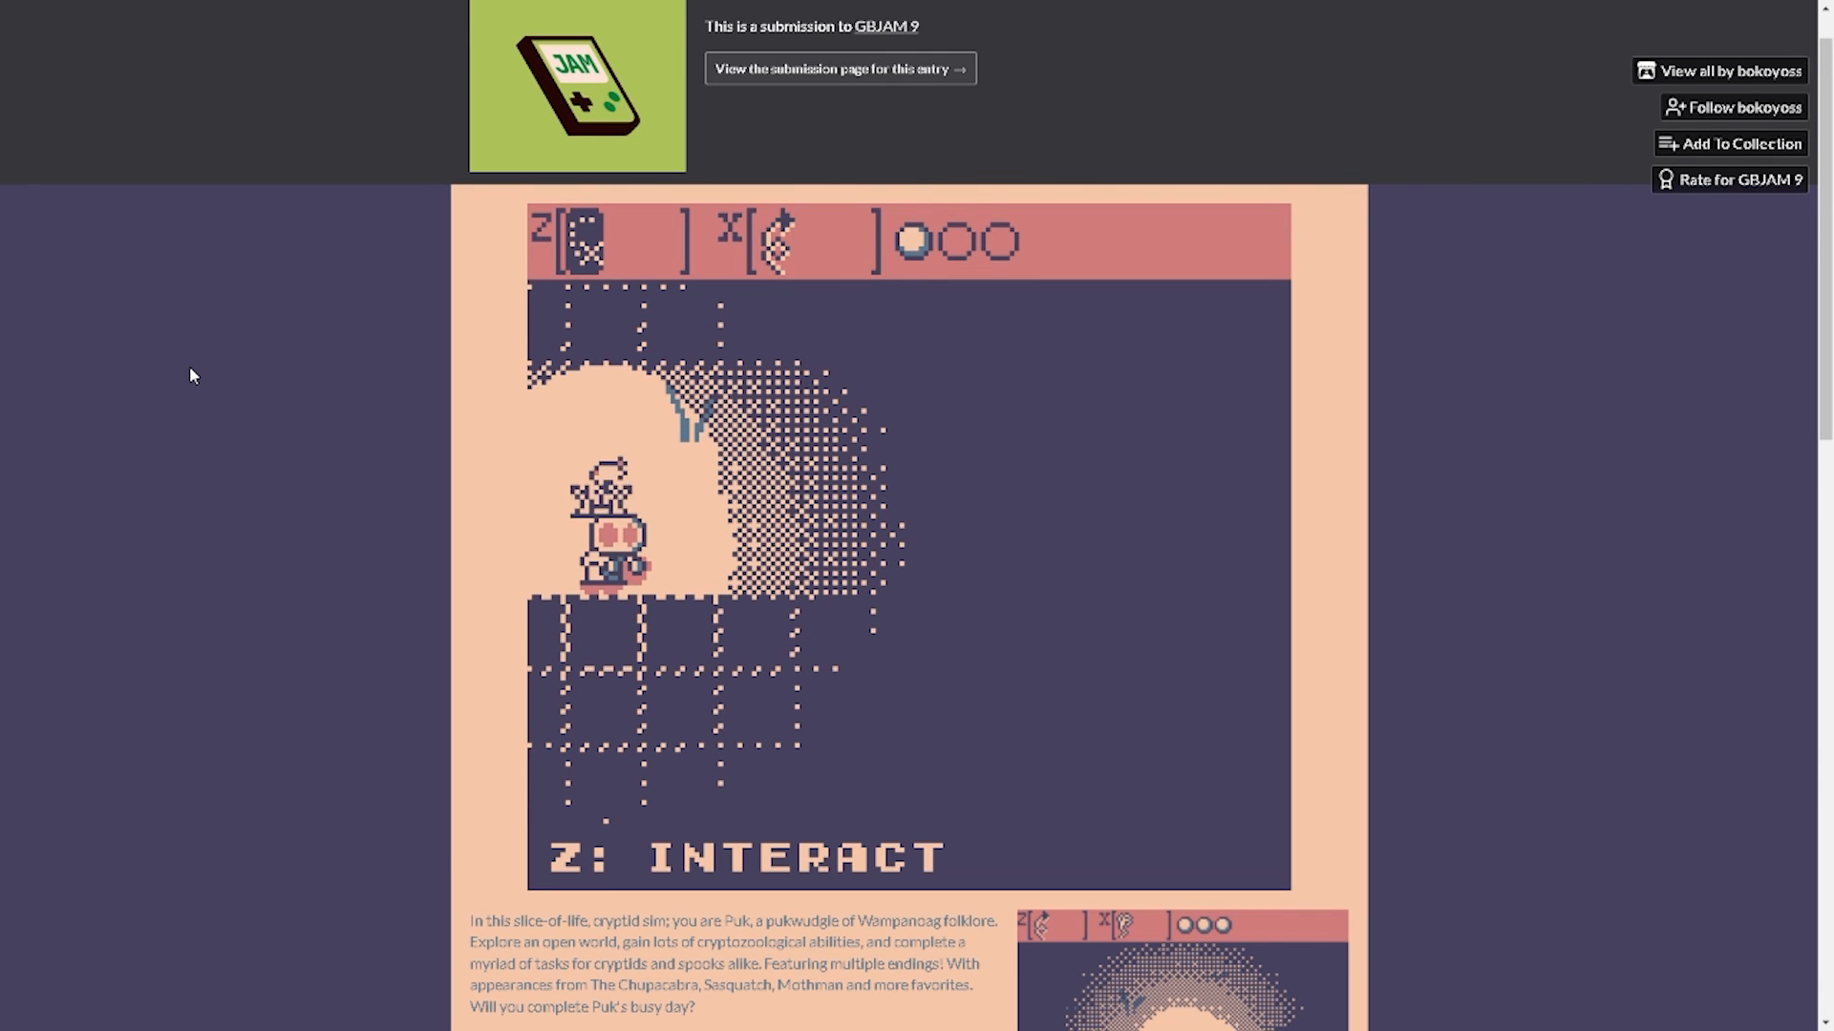